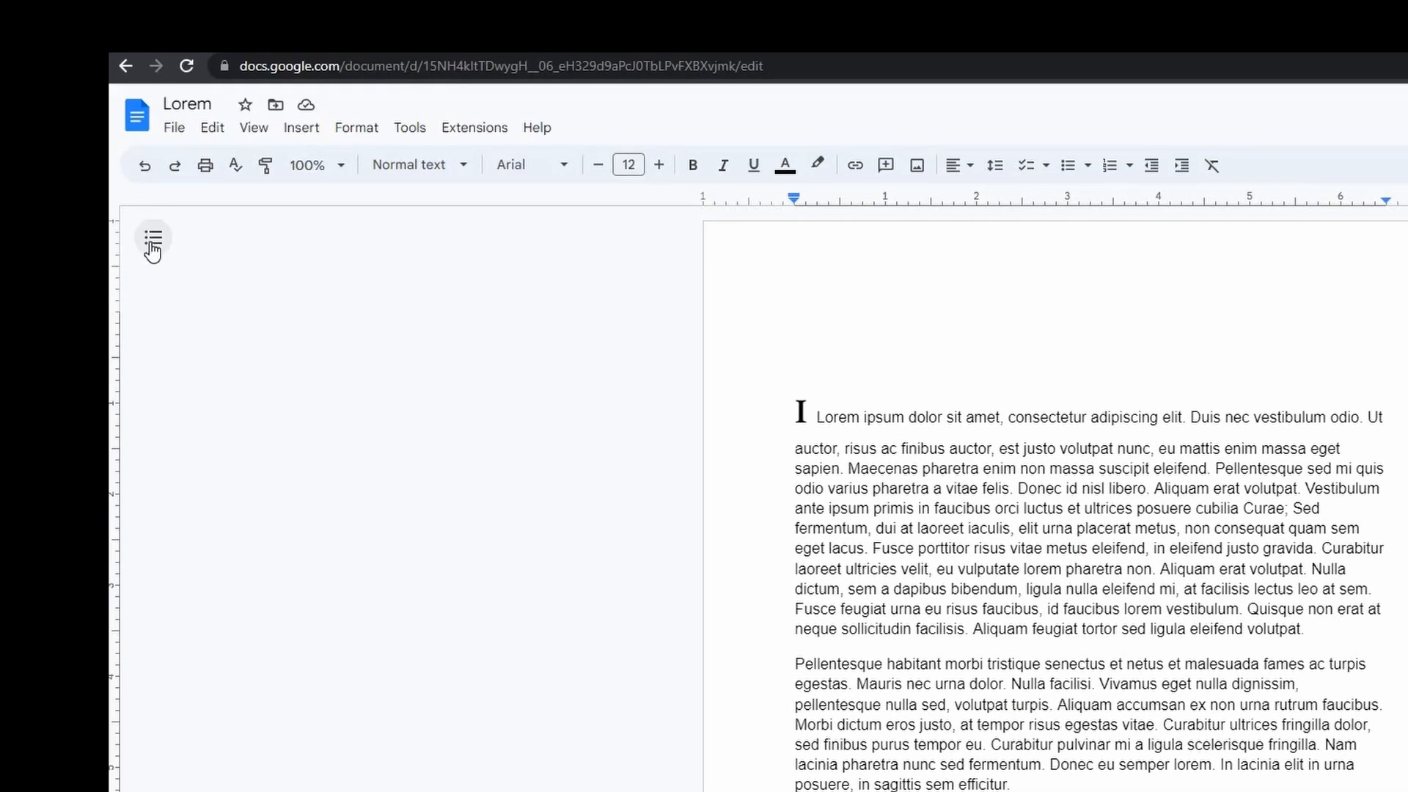
mouse_move(152, 239)
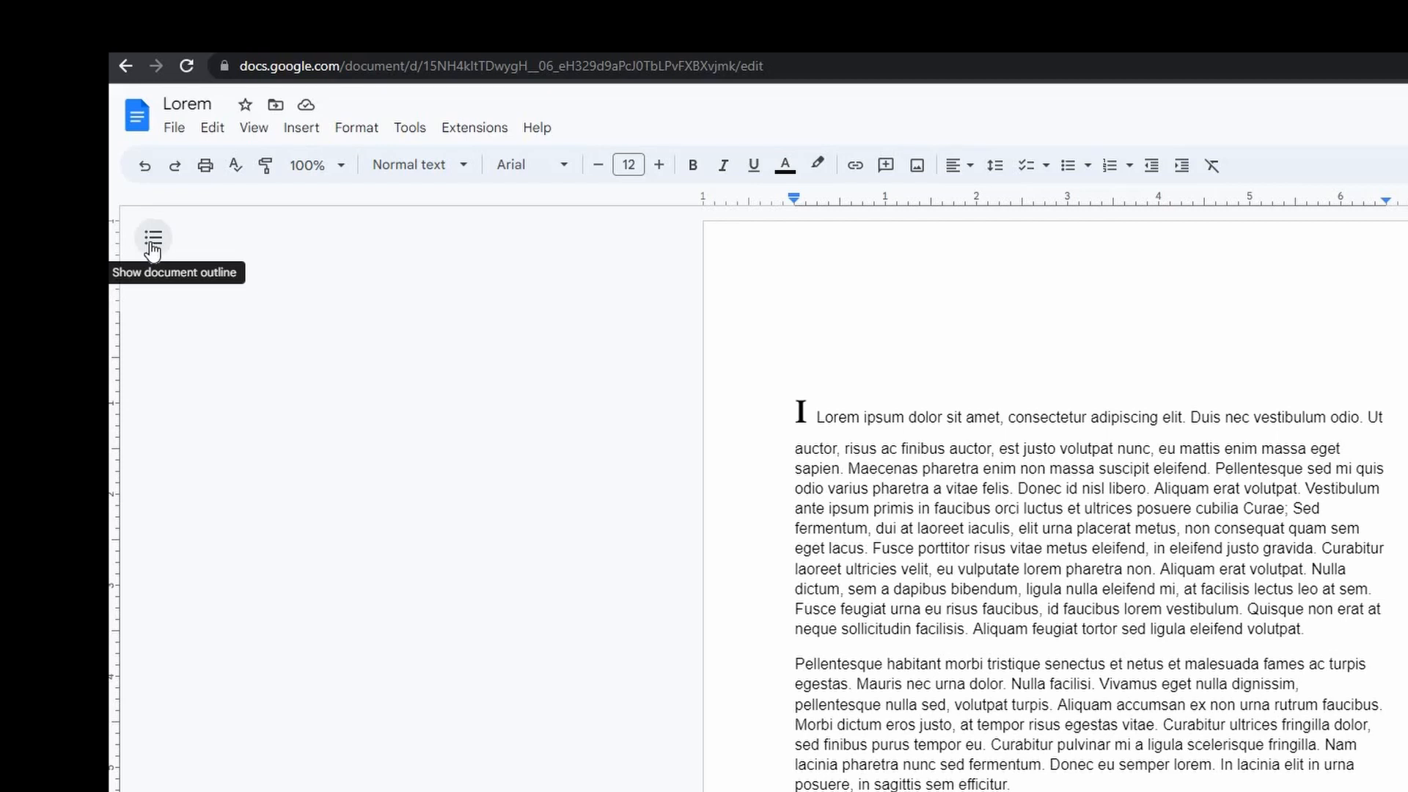
Show the document outline panel beside the Lorem document.
click(153, 238)
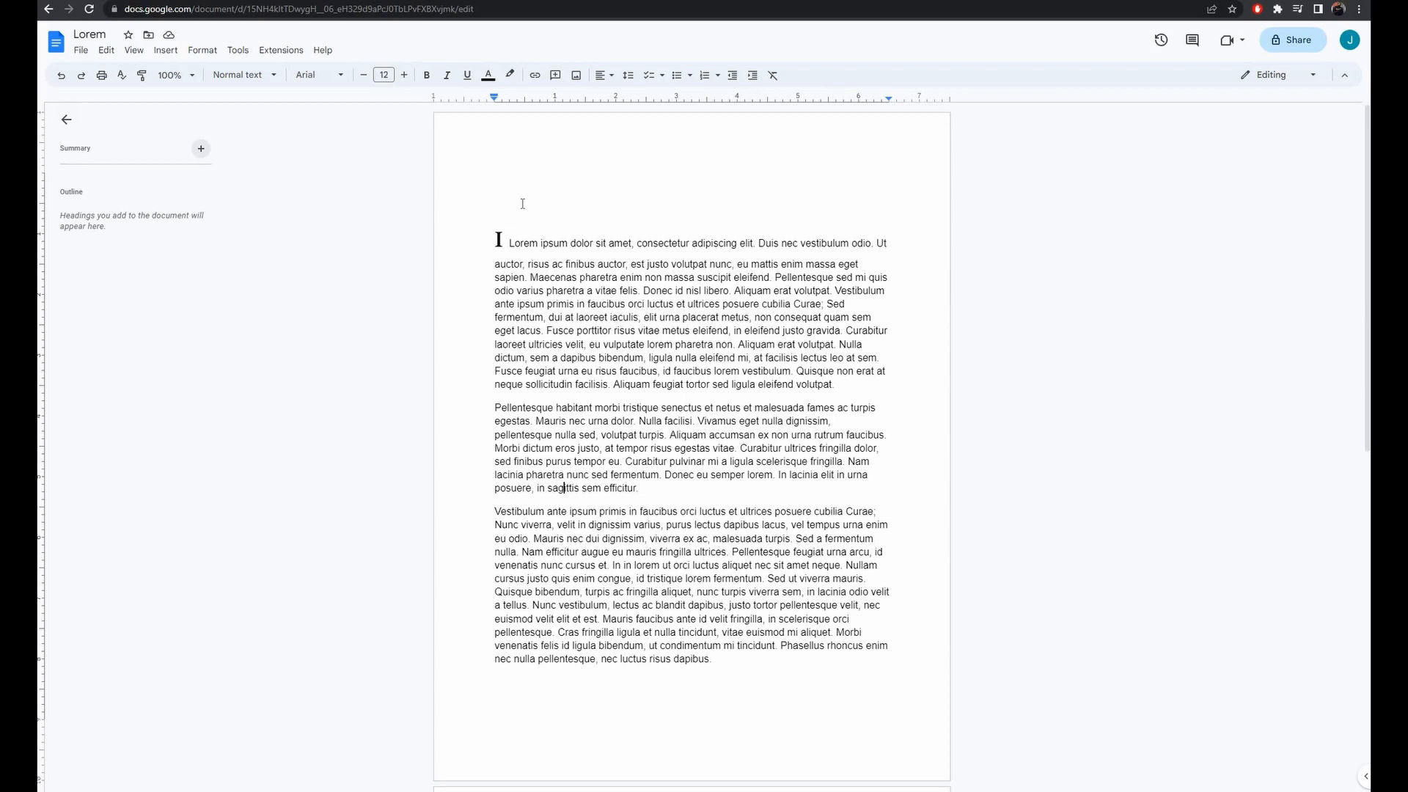
Add 'CHAPTER 1' above the first paragraph and style it as Heading 1.
text(CHA)
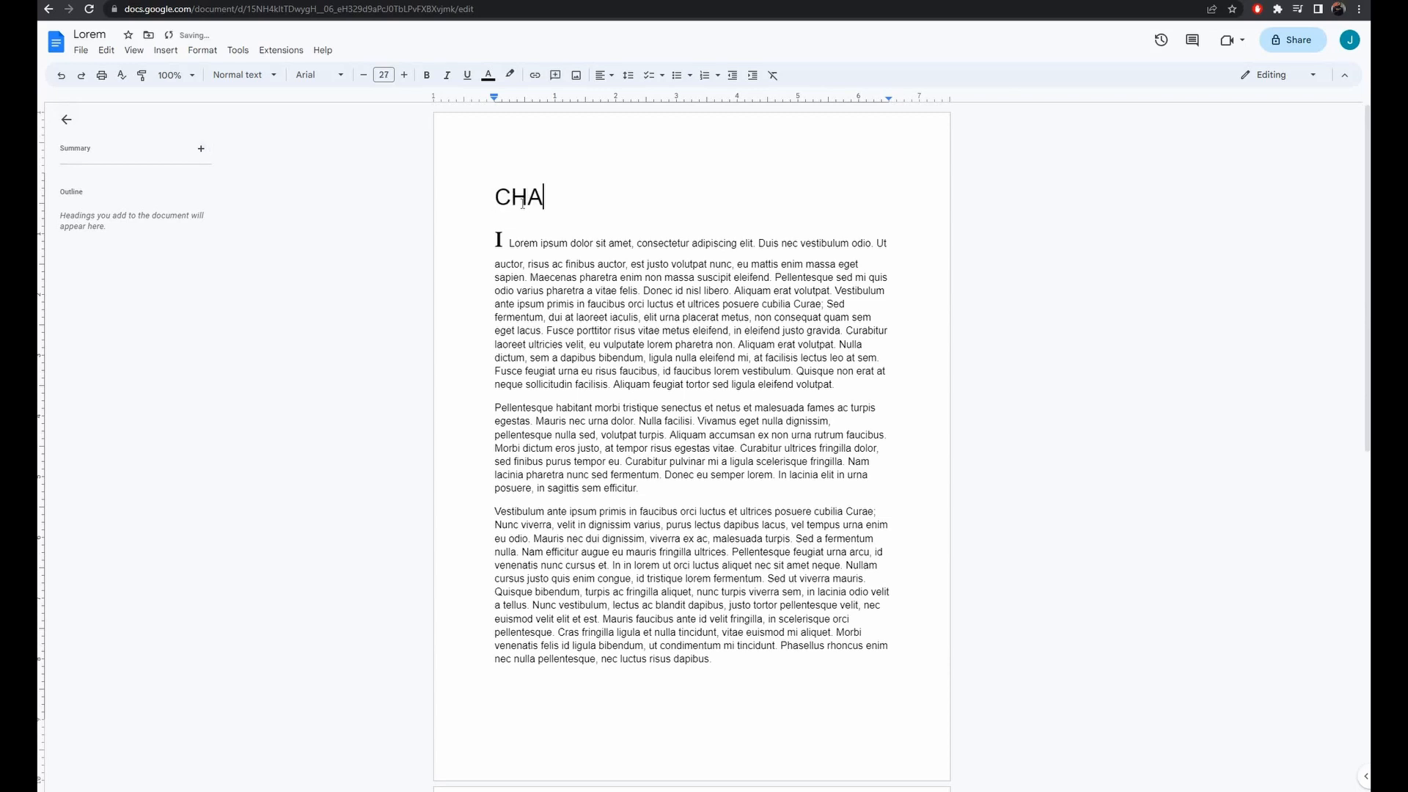
text(PTER 1)
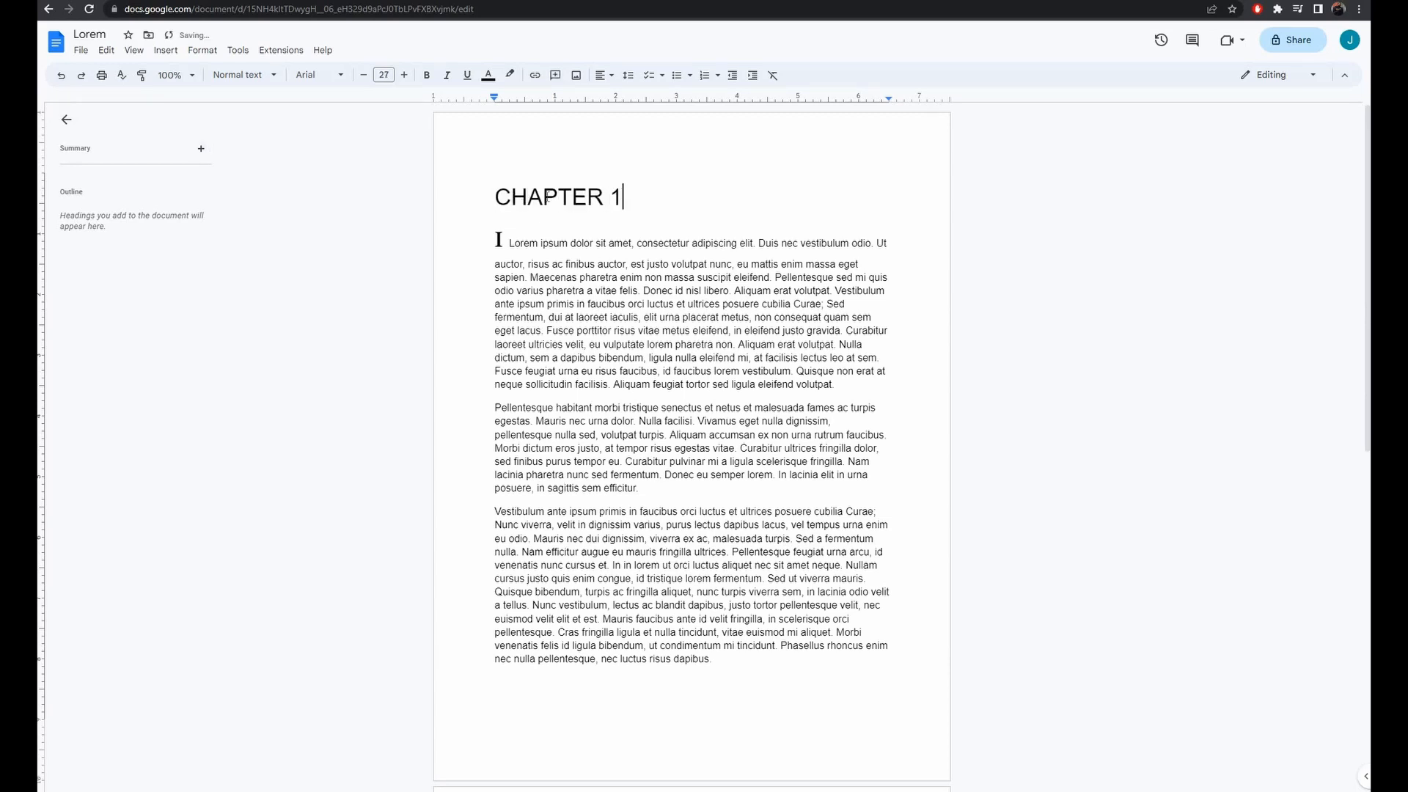
triple_click(557, 197)
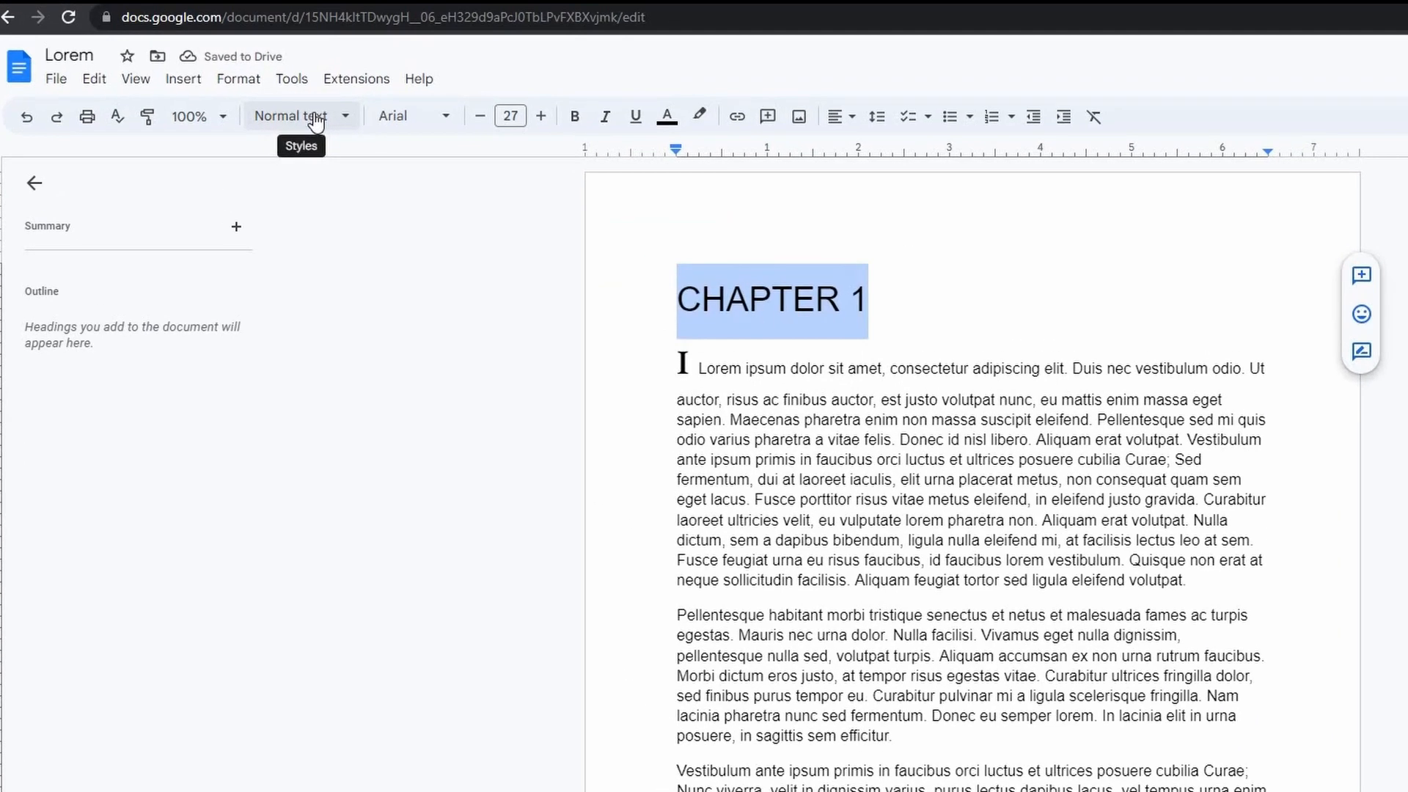
click(294, 114)
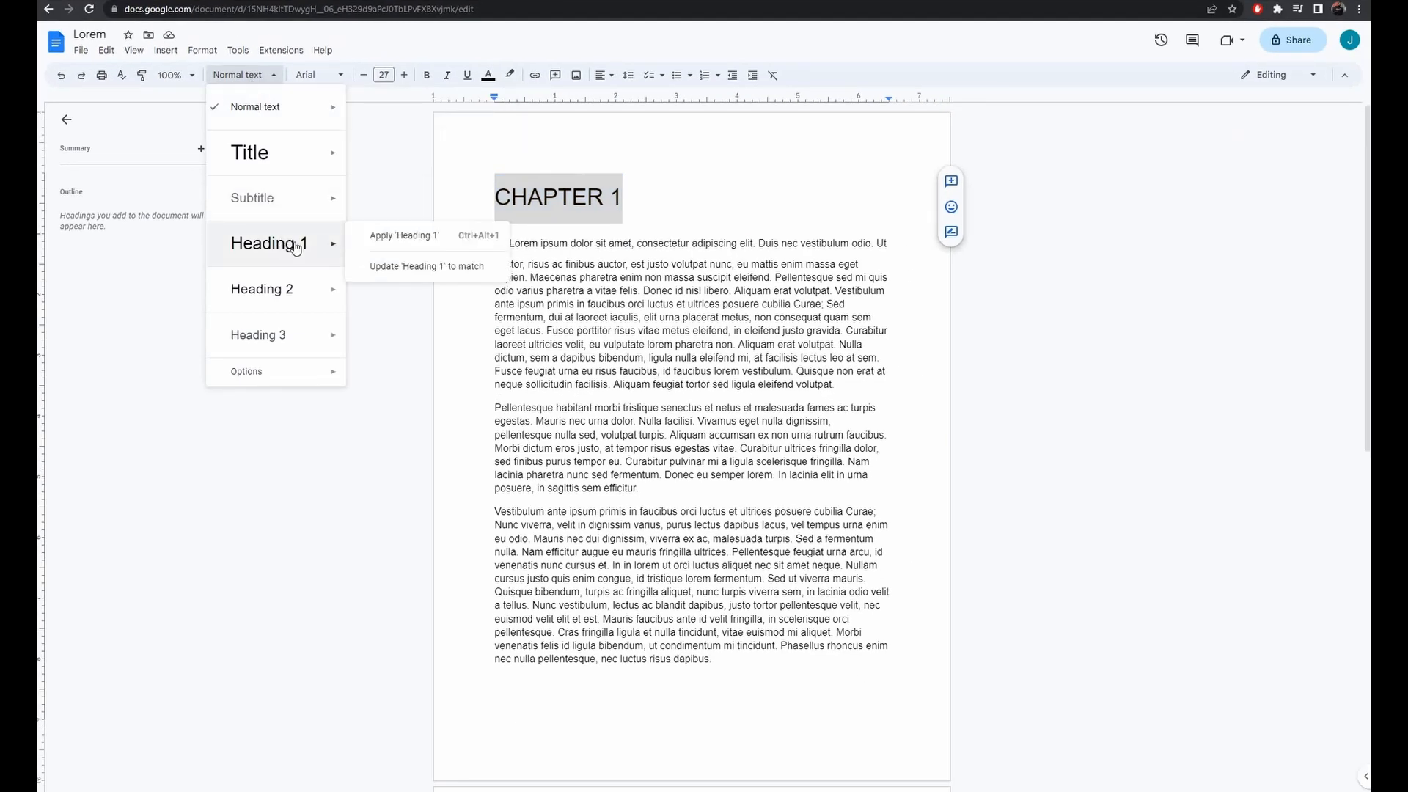
click(403, 234)
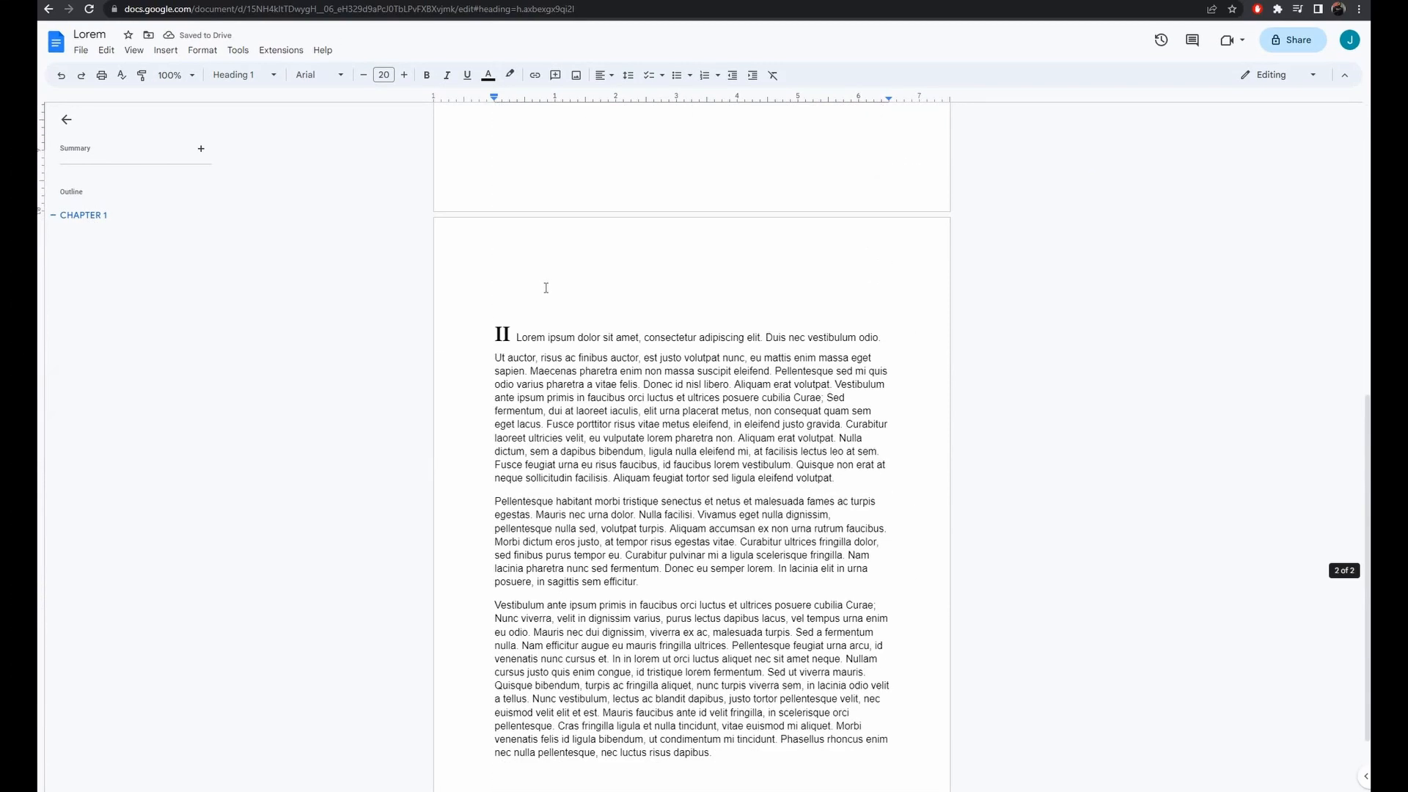
Add 'CHAPTER 2' at the top of page 2 and style it as Heading 1.
text(CHAPTER)
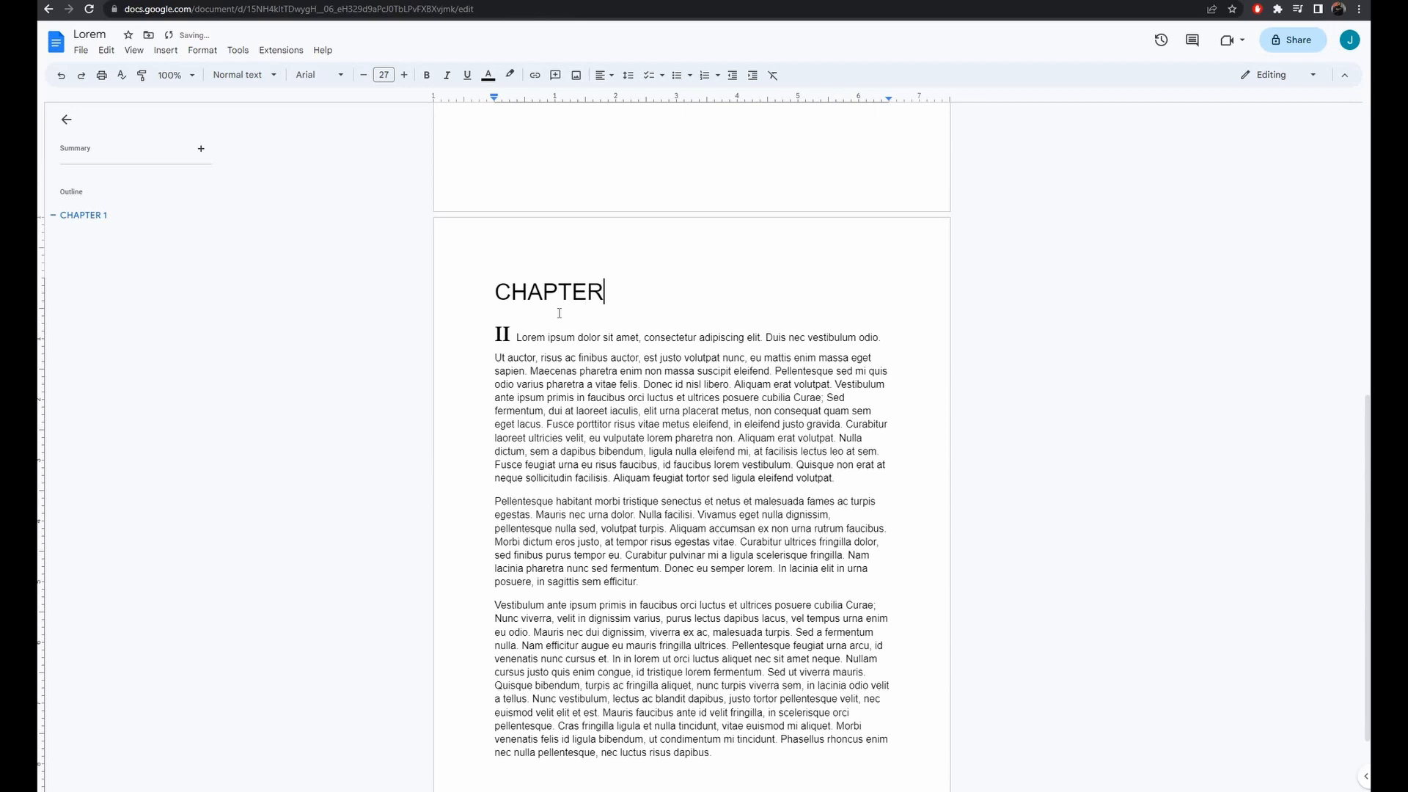
click(239, 75)
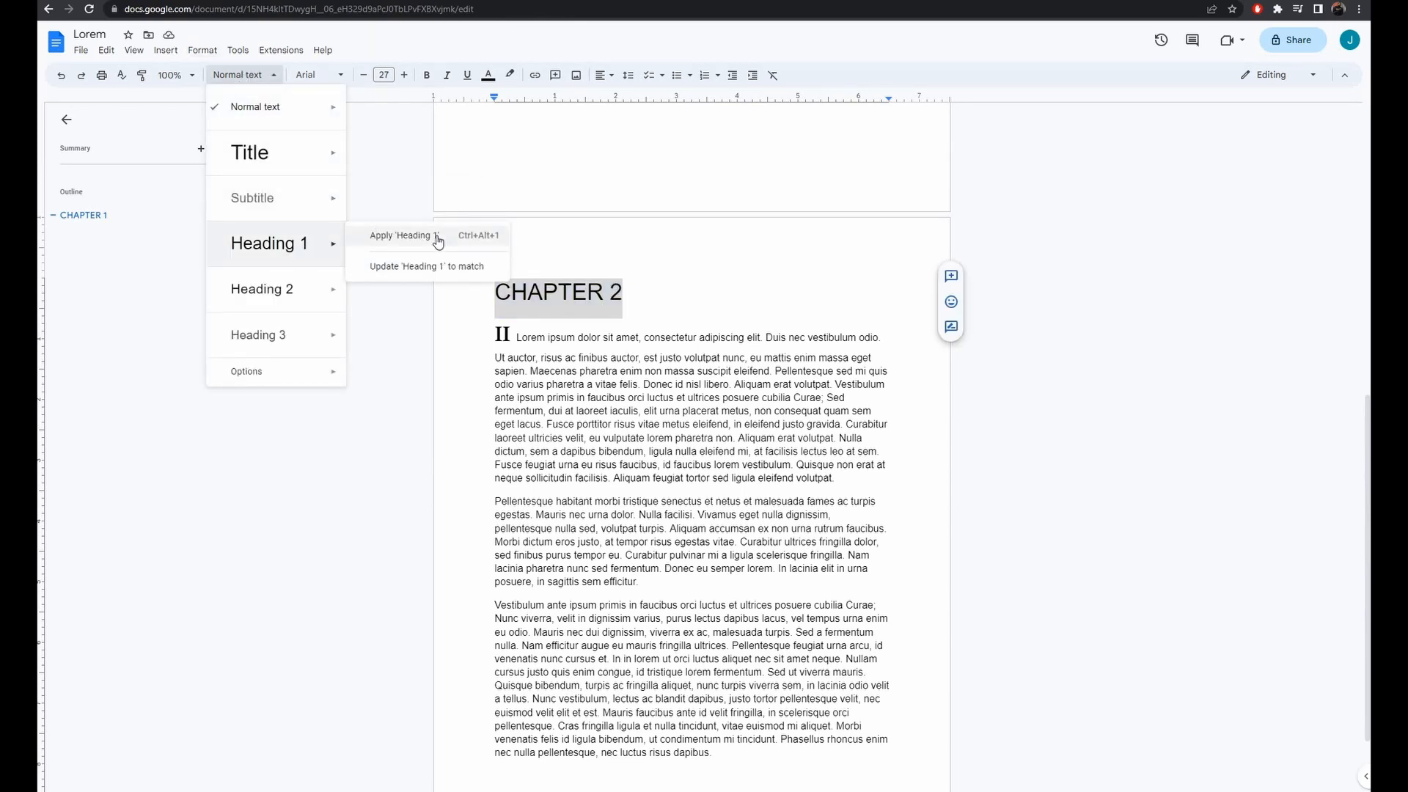
click(404, 235)
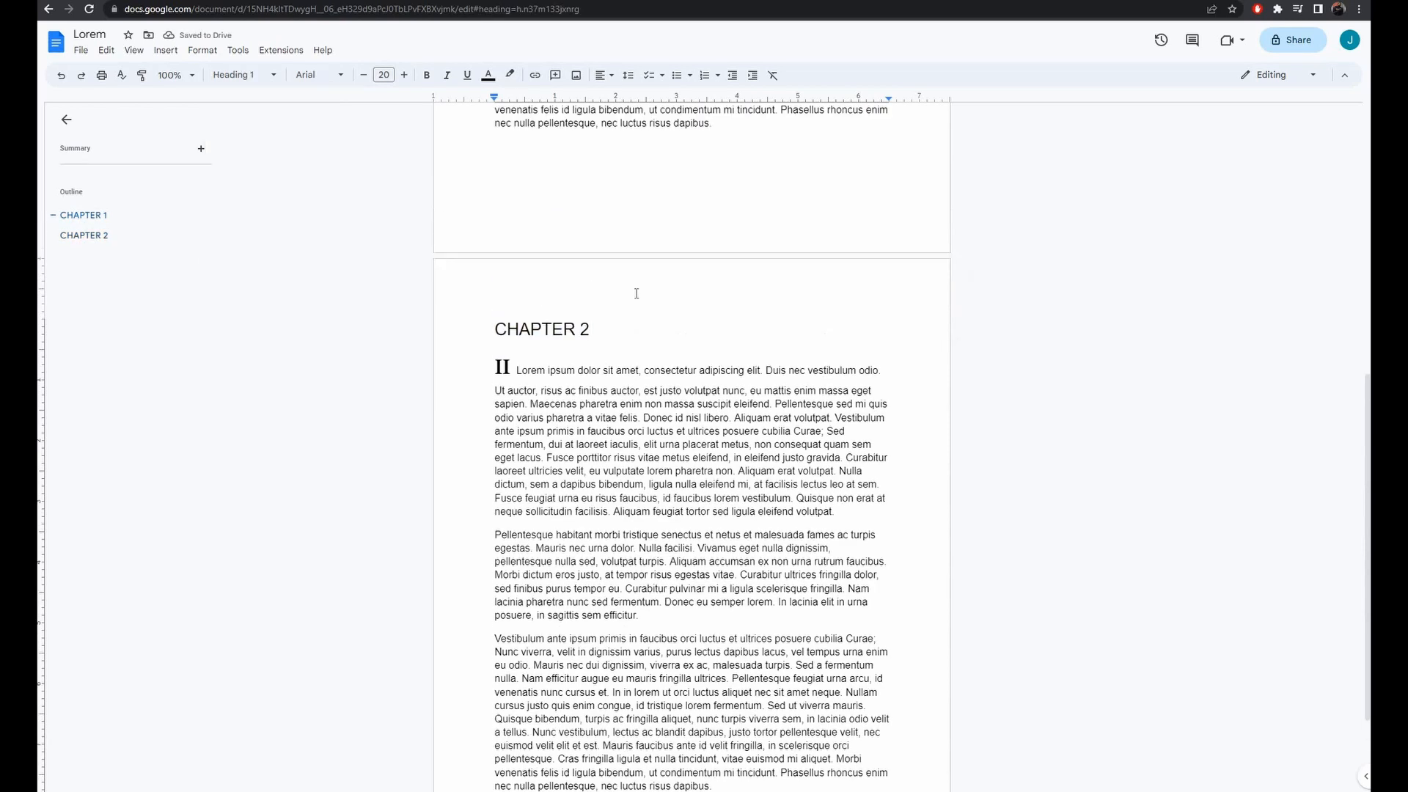
click(82, 214)
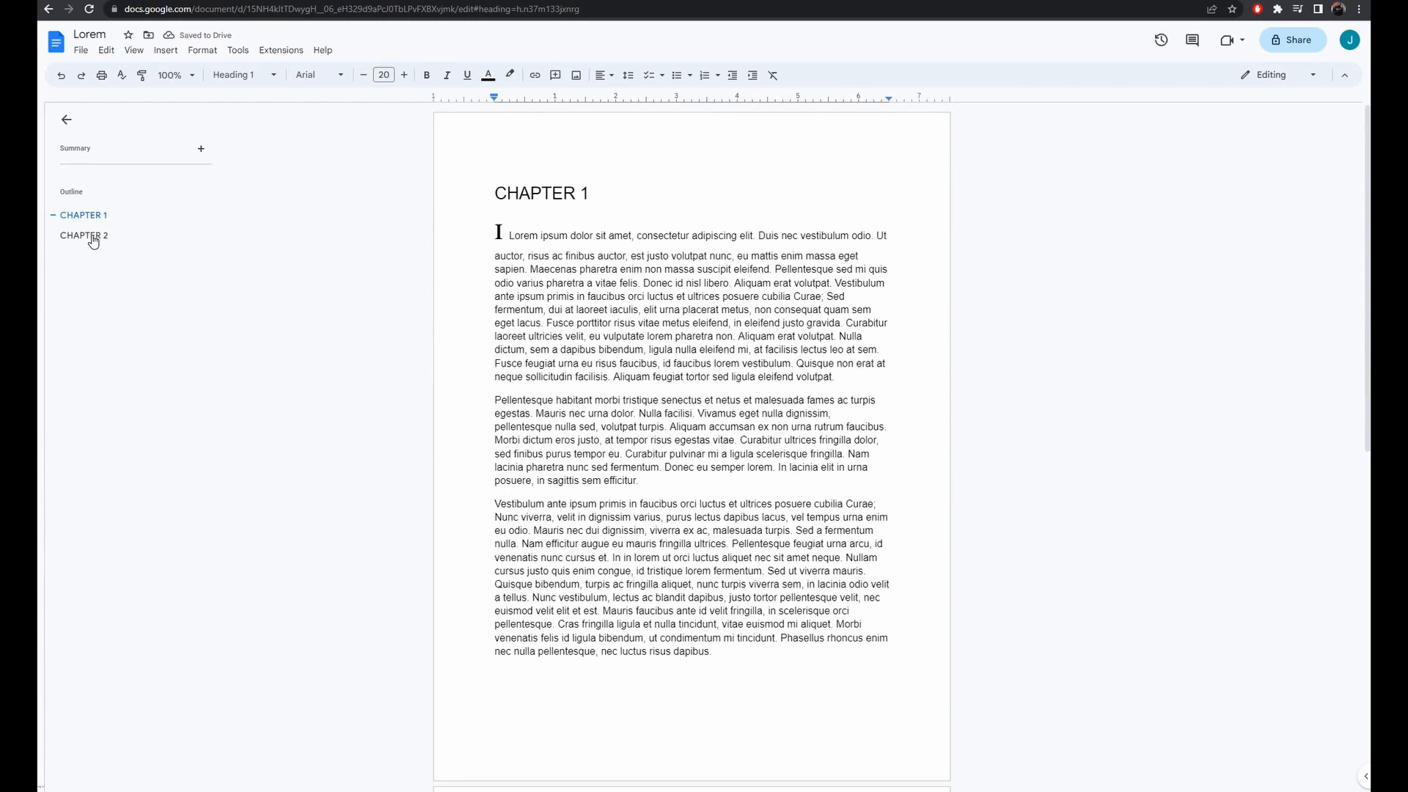
click(83, 235)
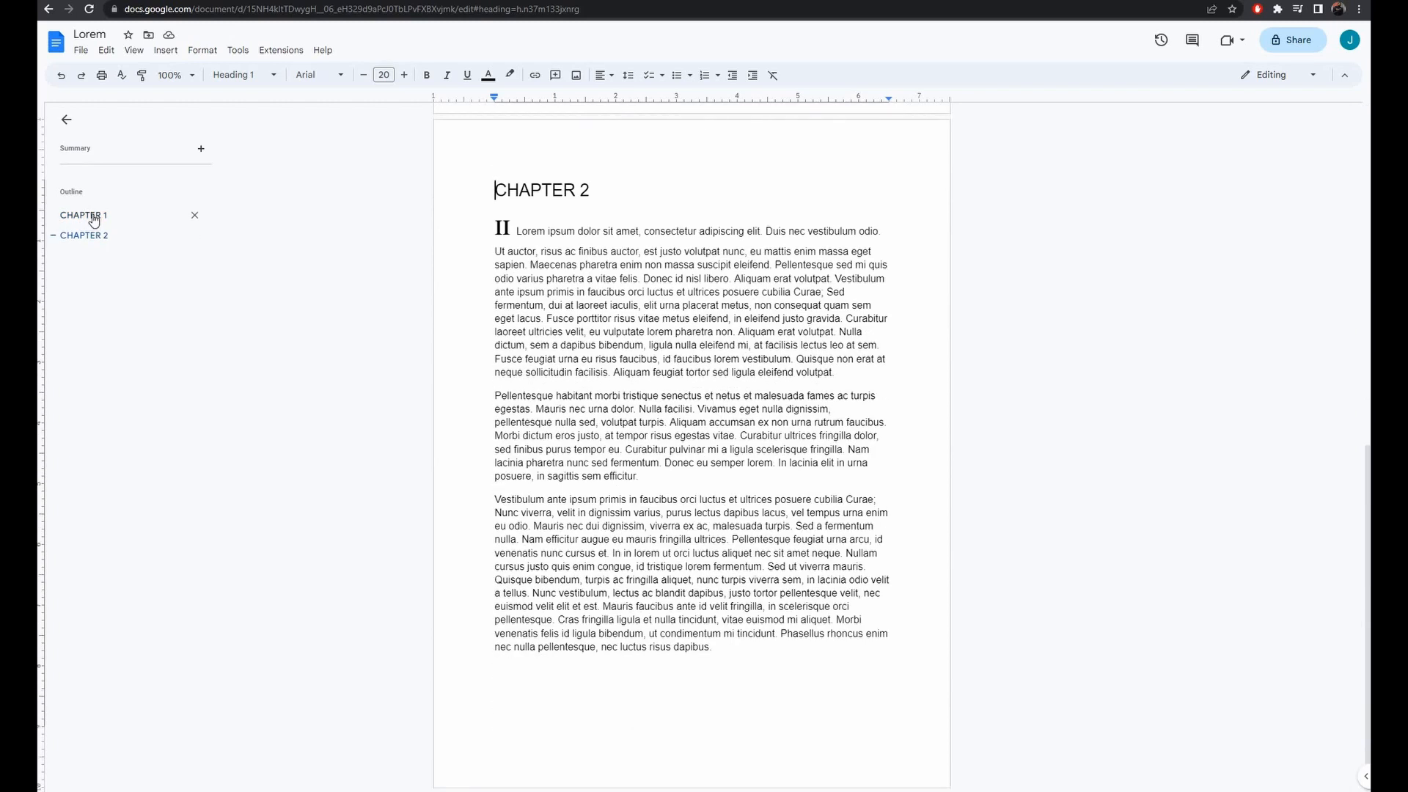
click(82, 214)
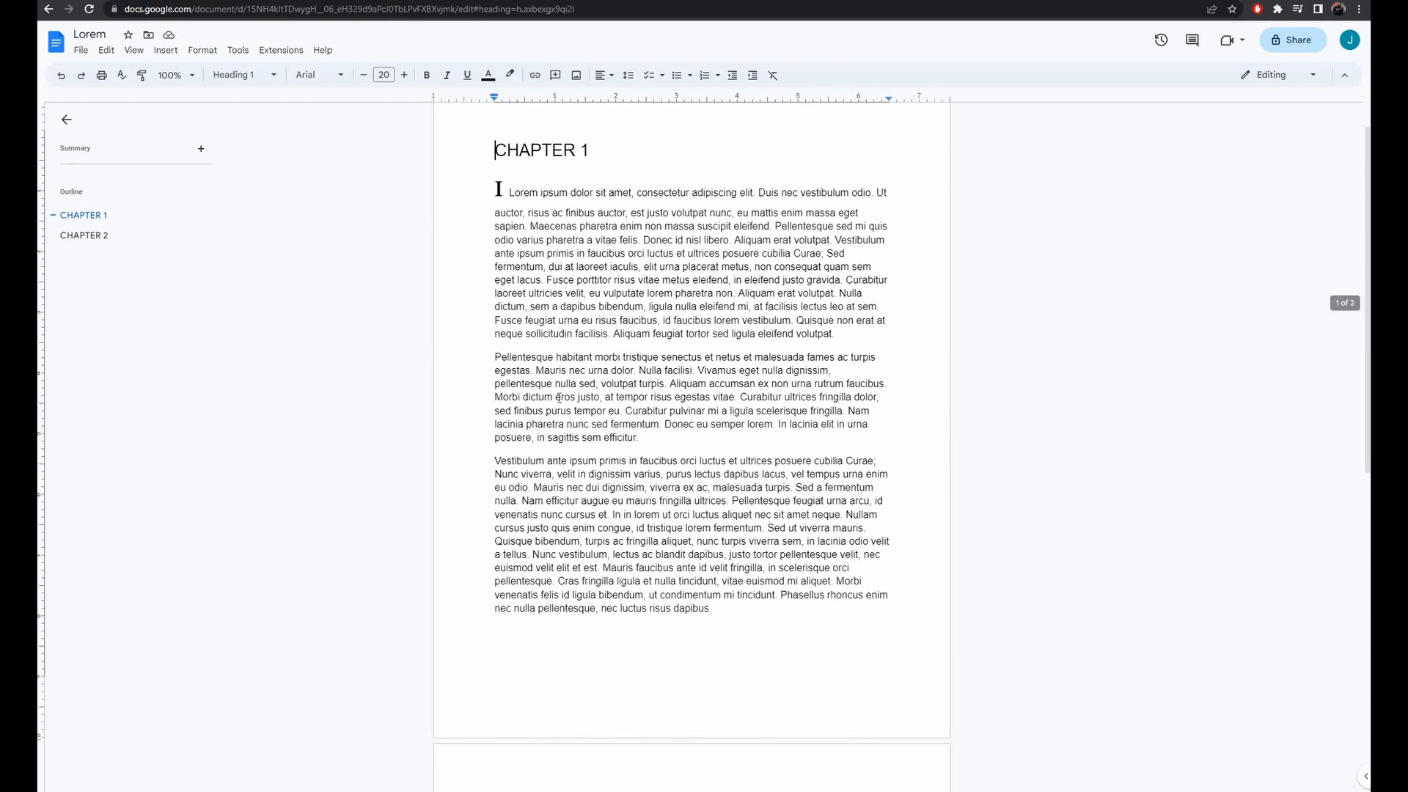
Insert 'CHAPTER 1.1' on a new line after the second paragraph, styled as Heading 1.
click(639, 437)
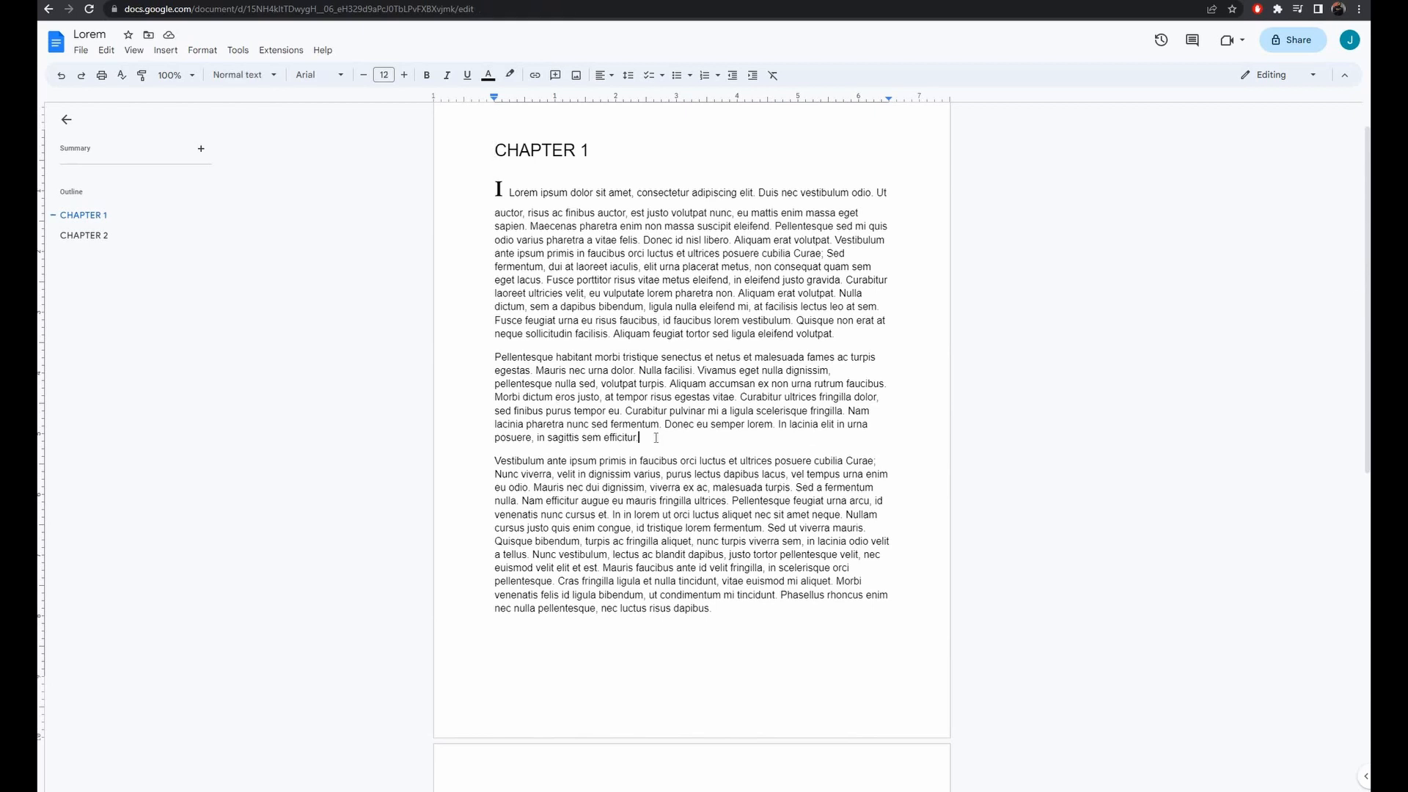
text(CHAPTER 1)
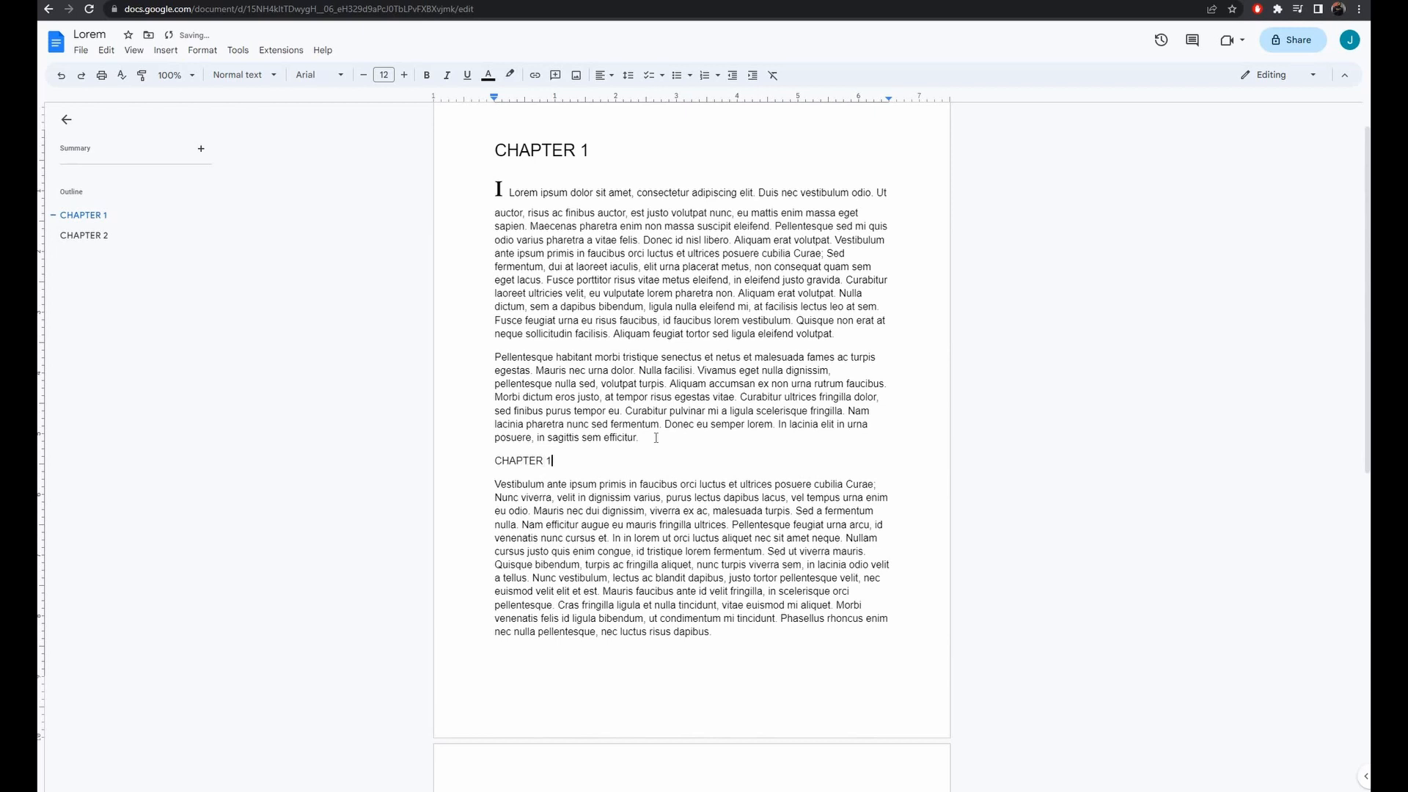
double_click(525, 460)
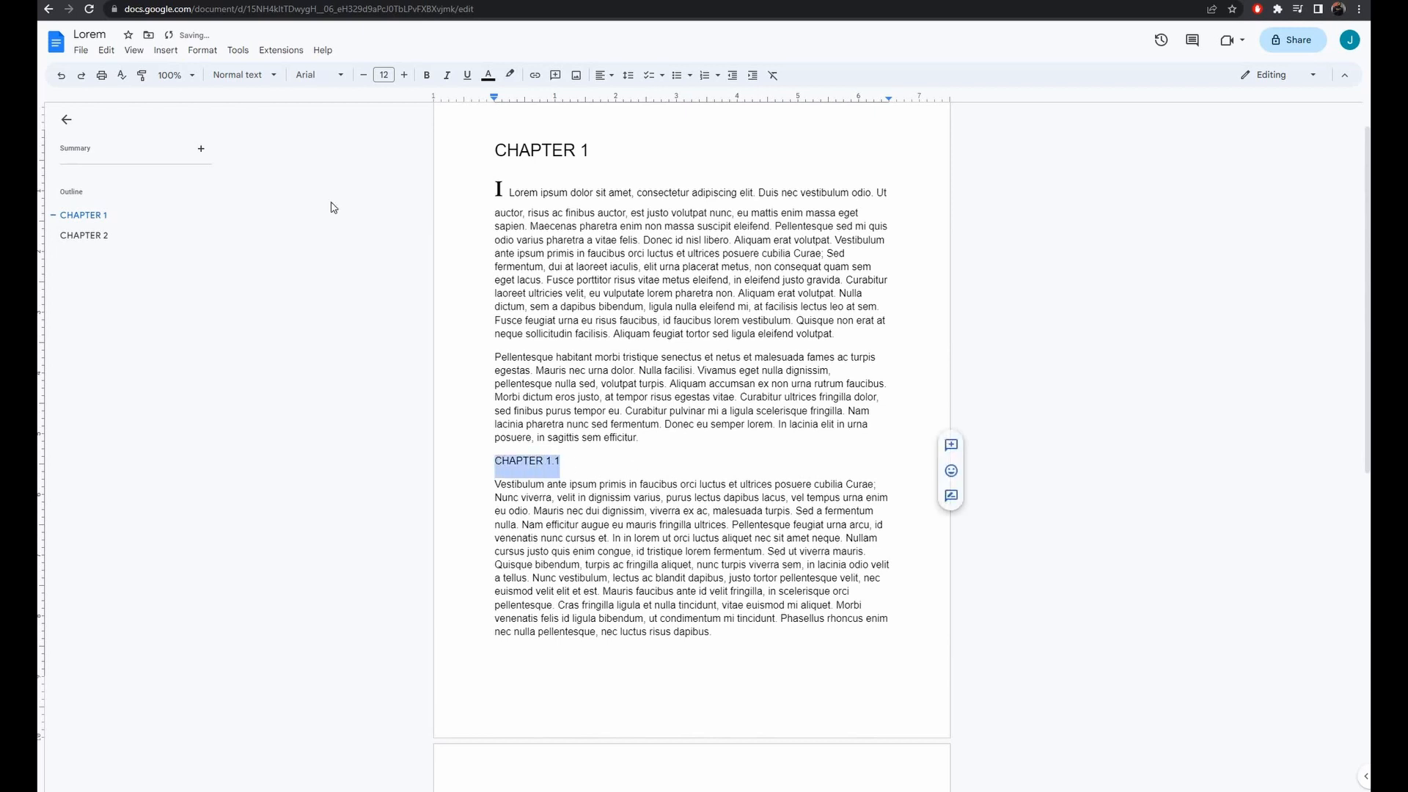
click(239, 75)
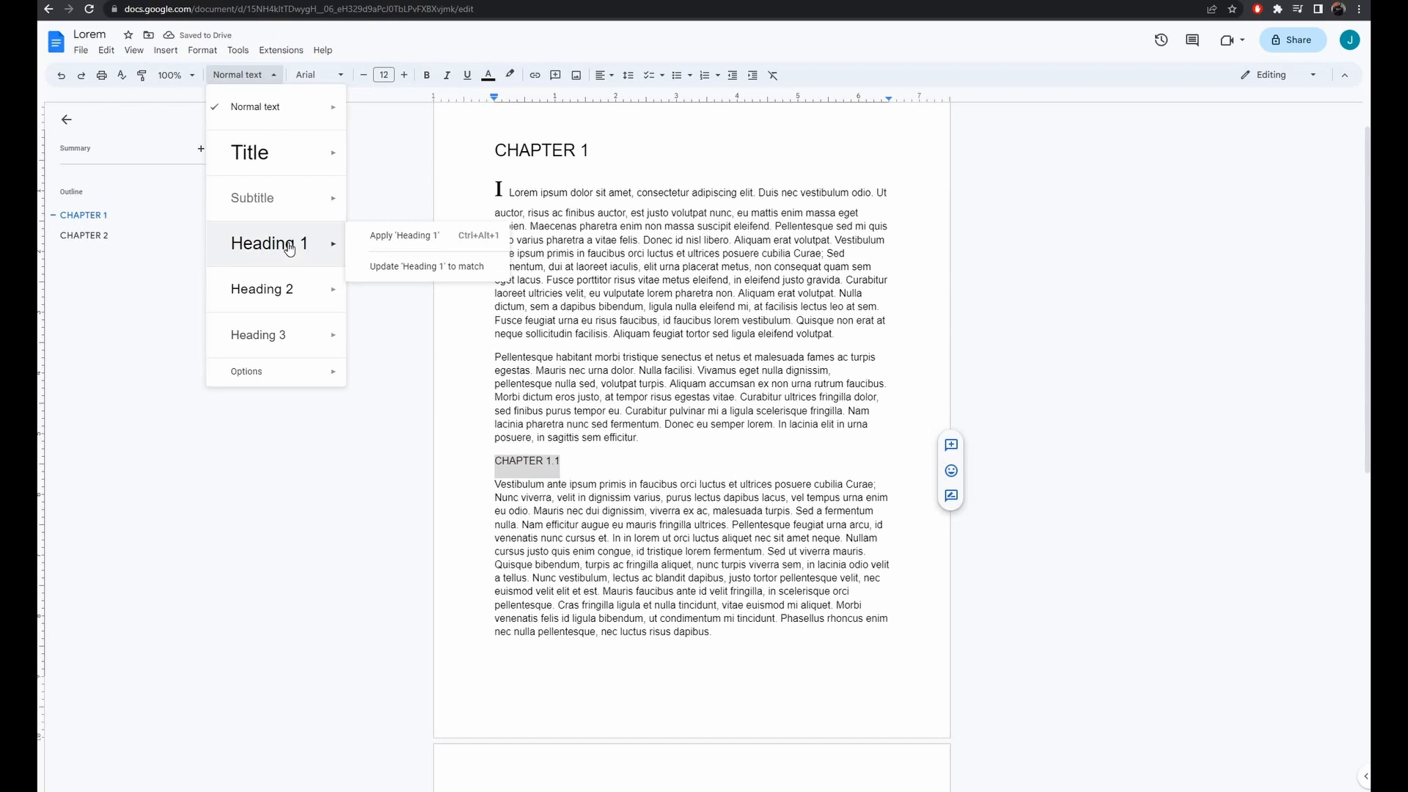
mouse_move(404, 235)
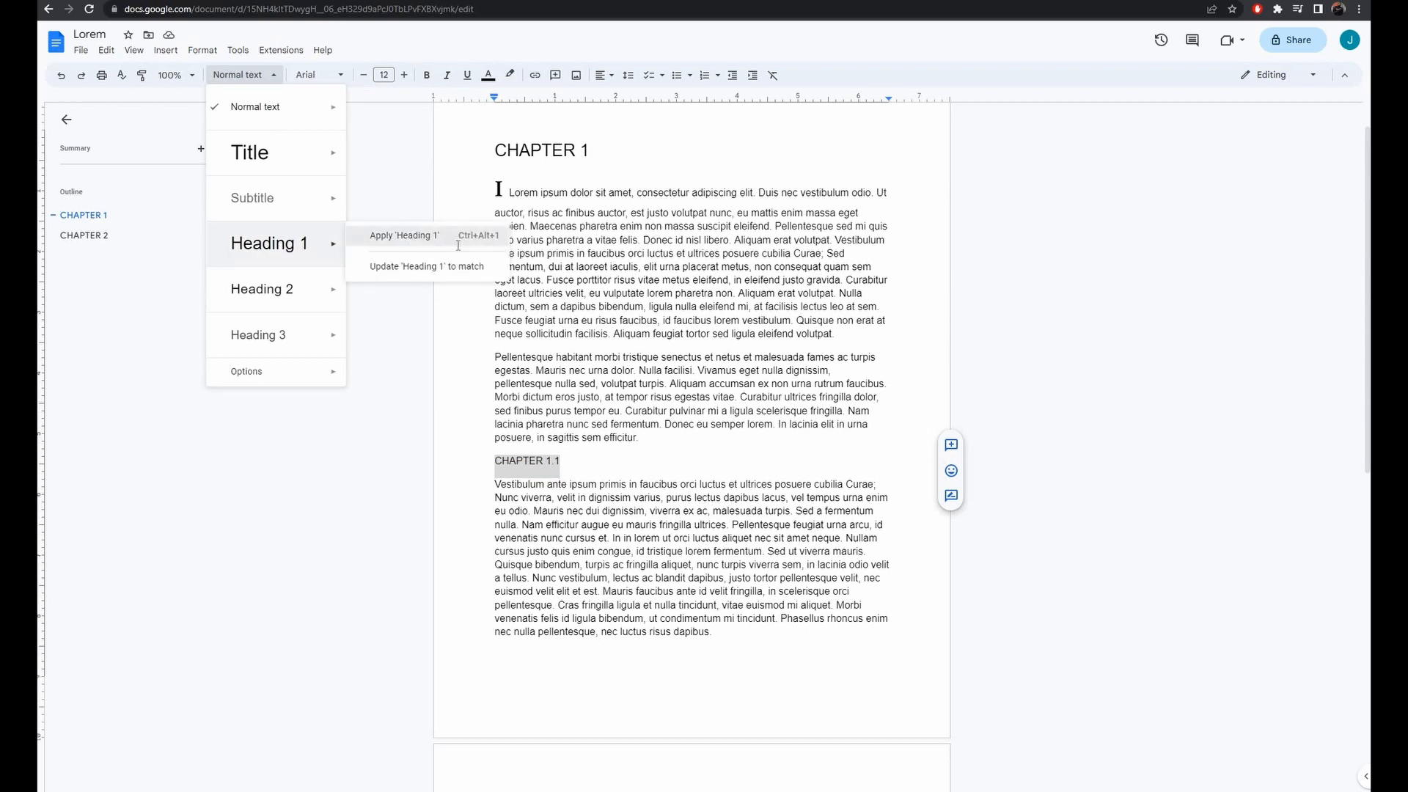
click(405, 234)
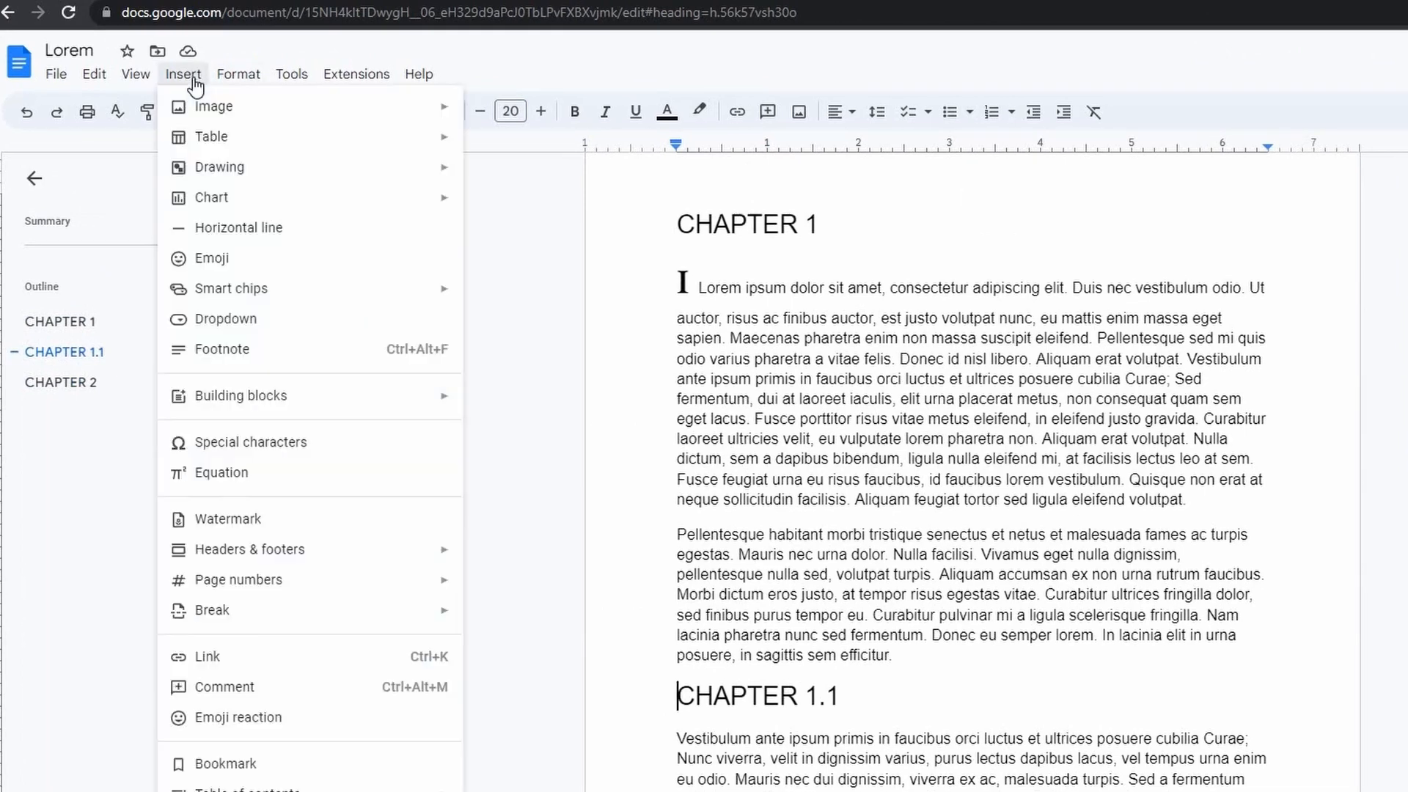
Insert page breaks before CHAPTER 1.1 and CHAPTER 2 so each tops its own page.
click(211, 610)
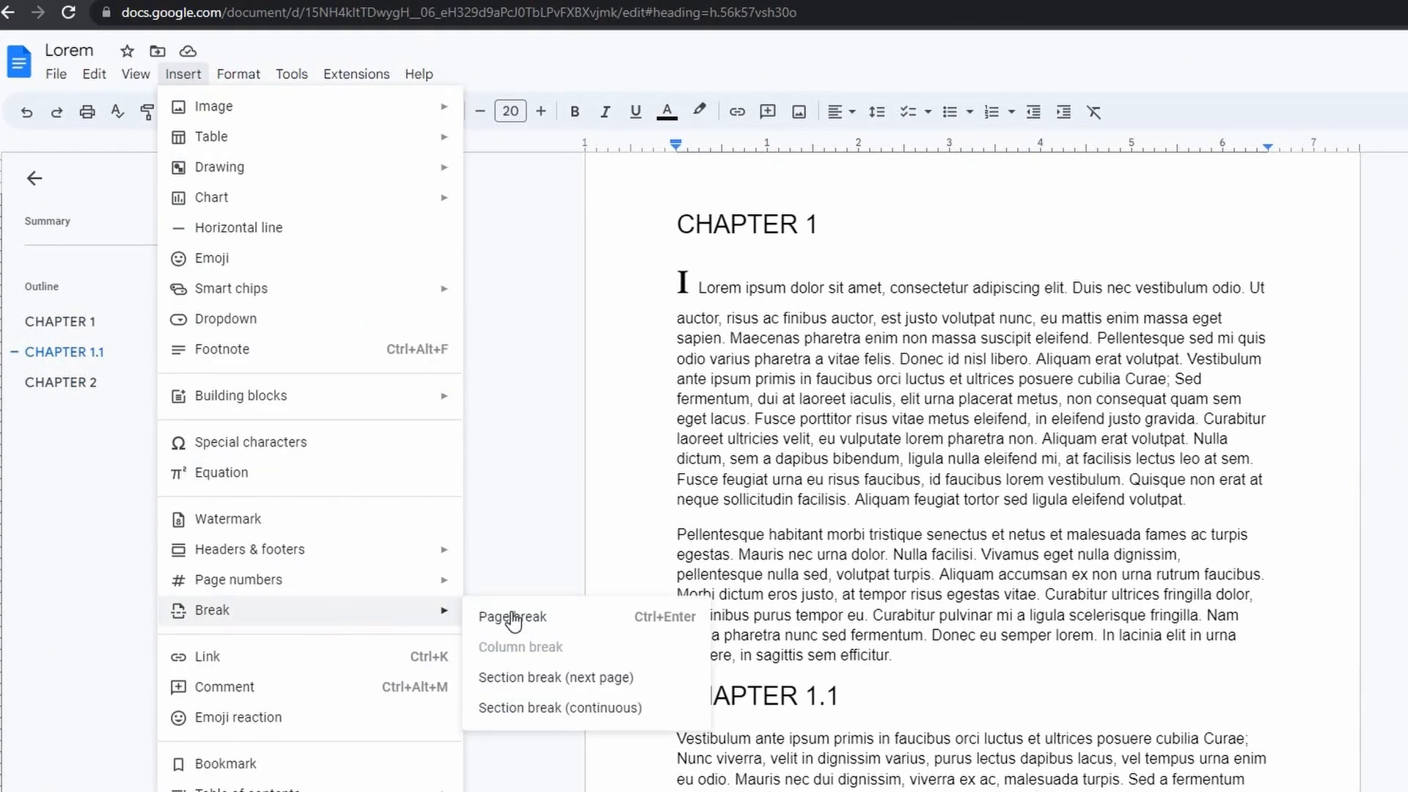
click(513, 617)
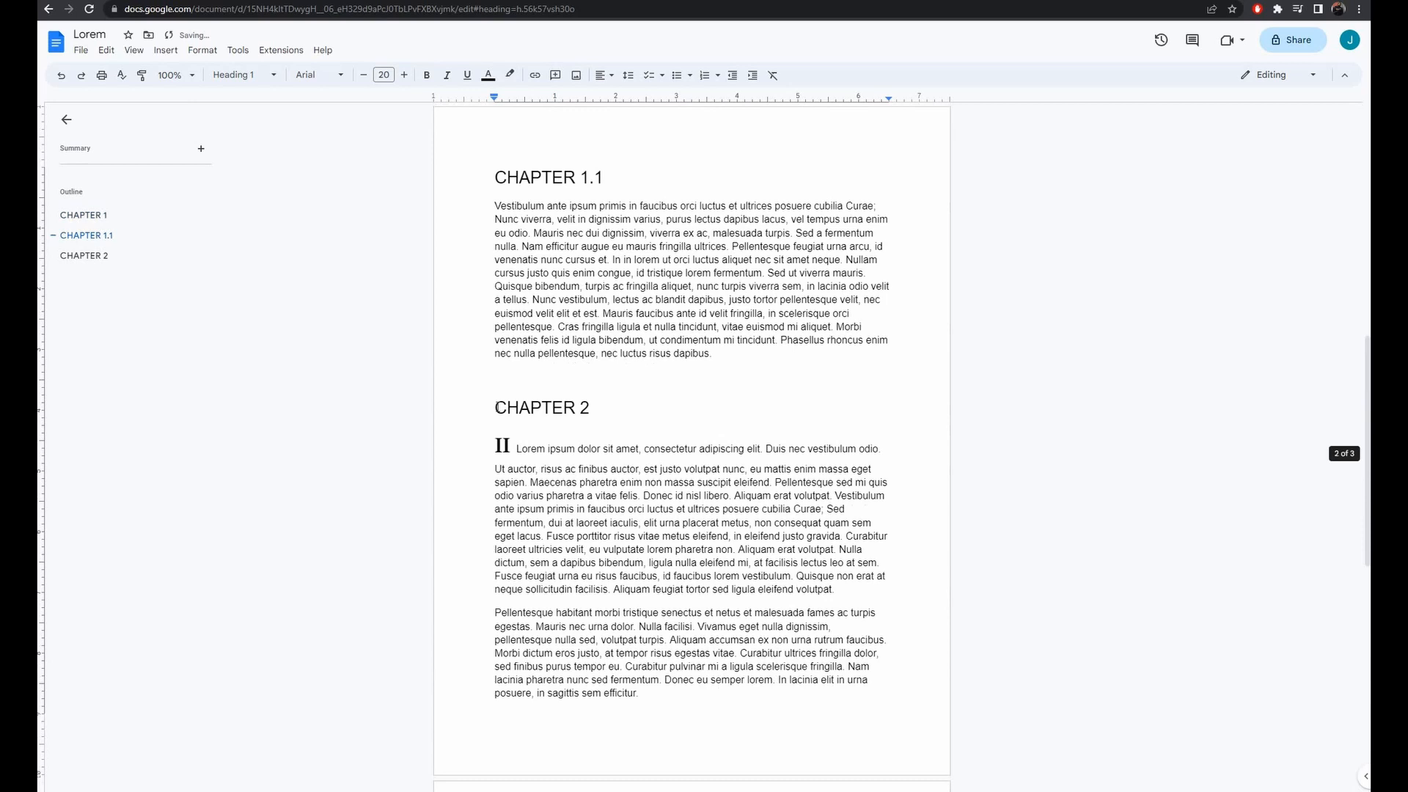
click(164, 50)
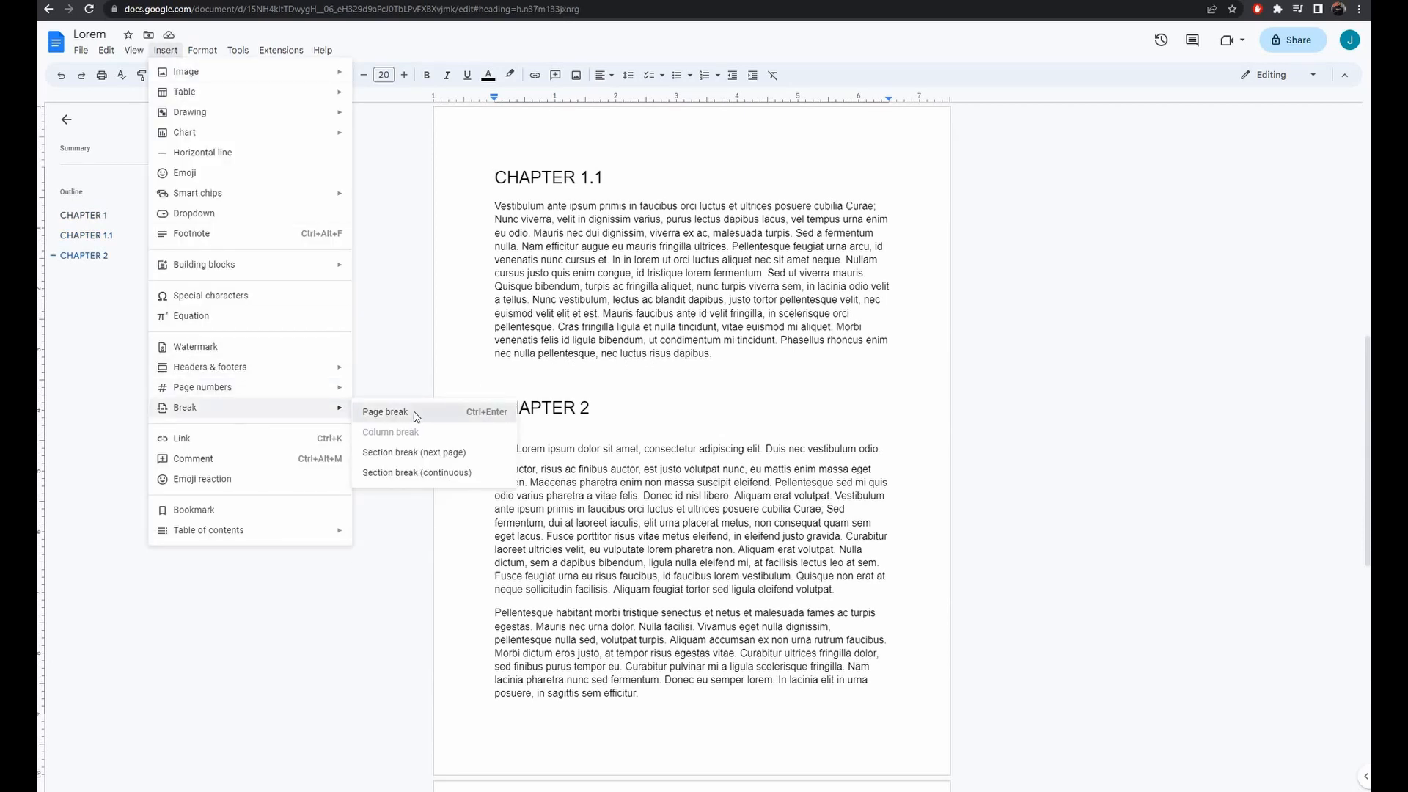
click(384, 411)
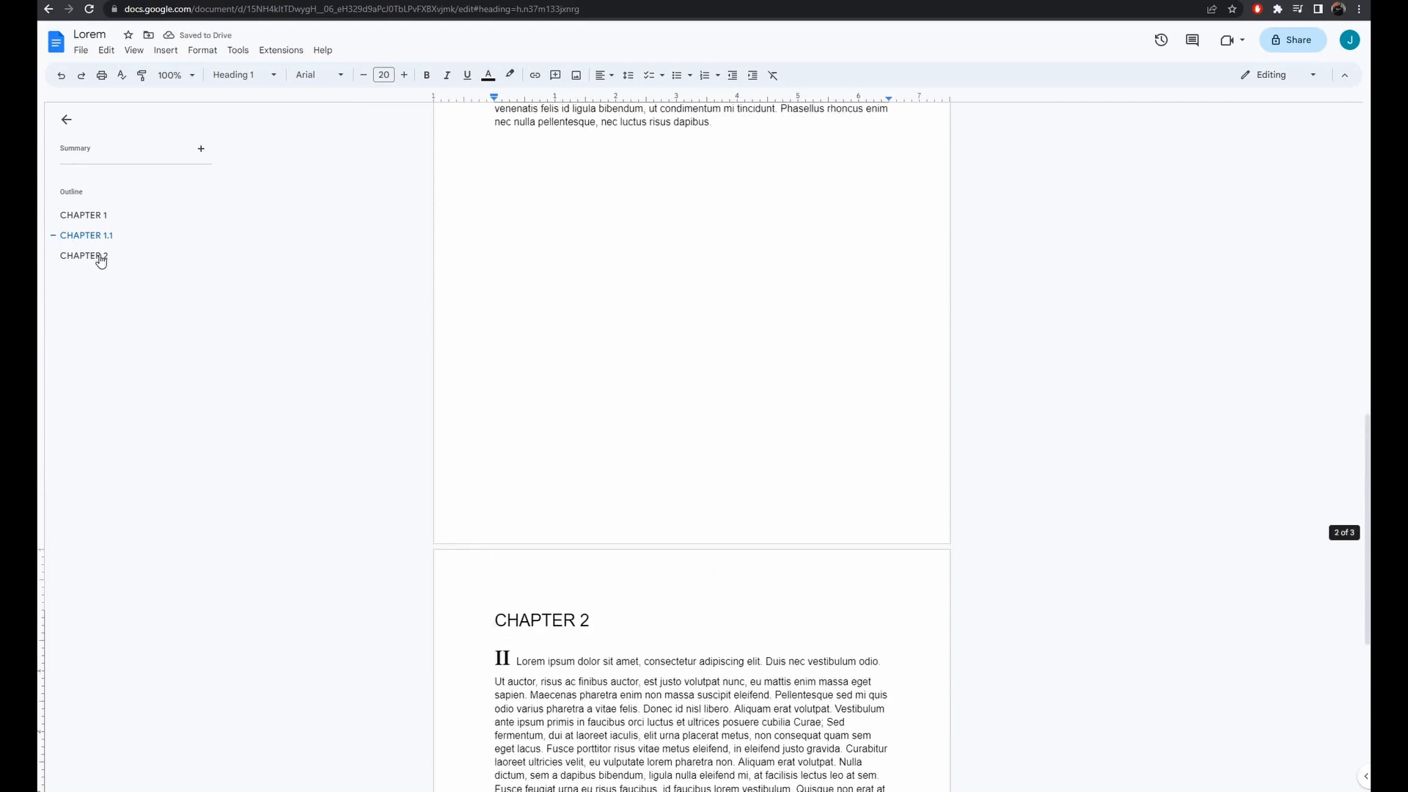
click(85, 235)
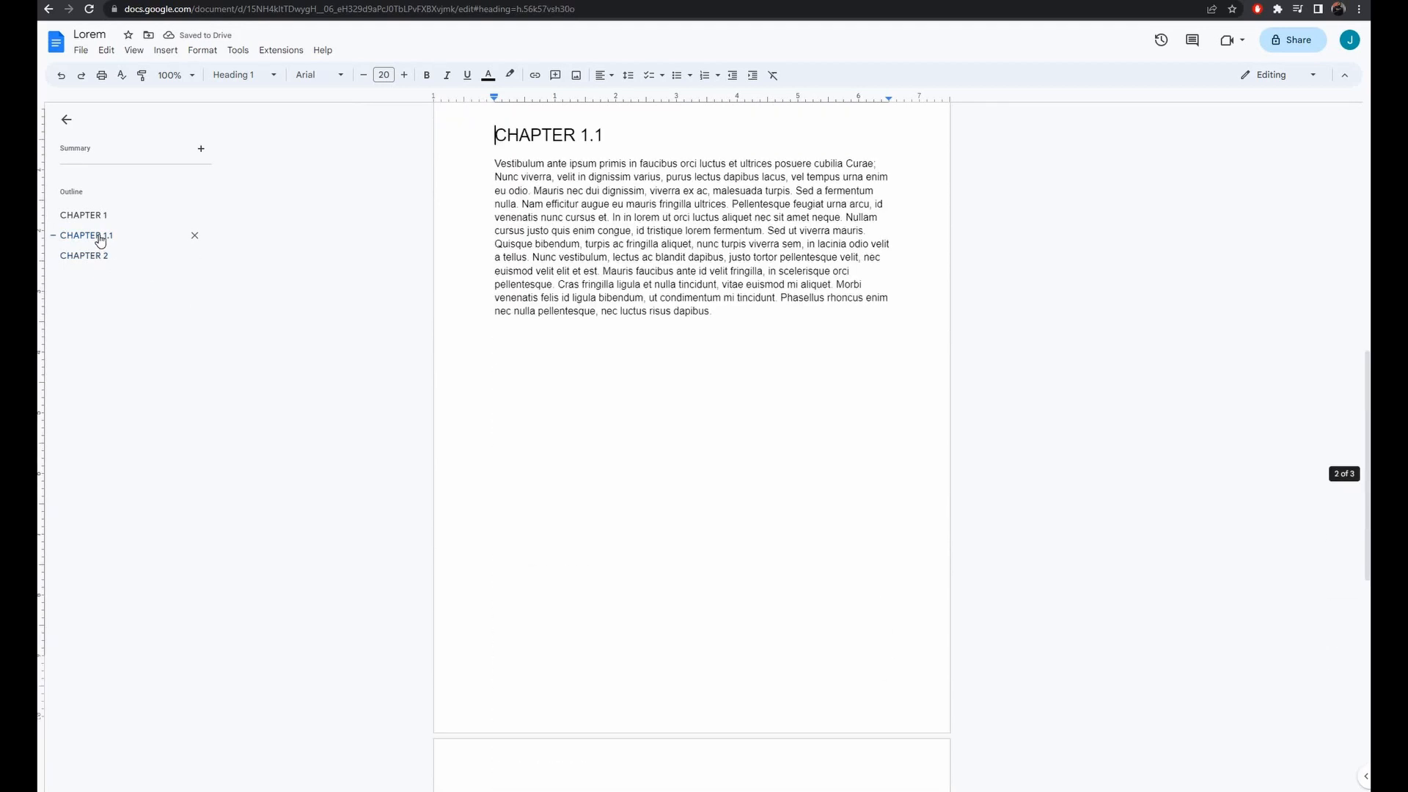
click(82, 214)
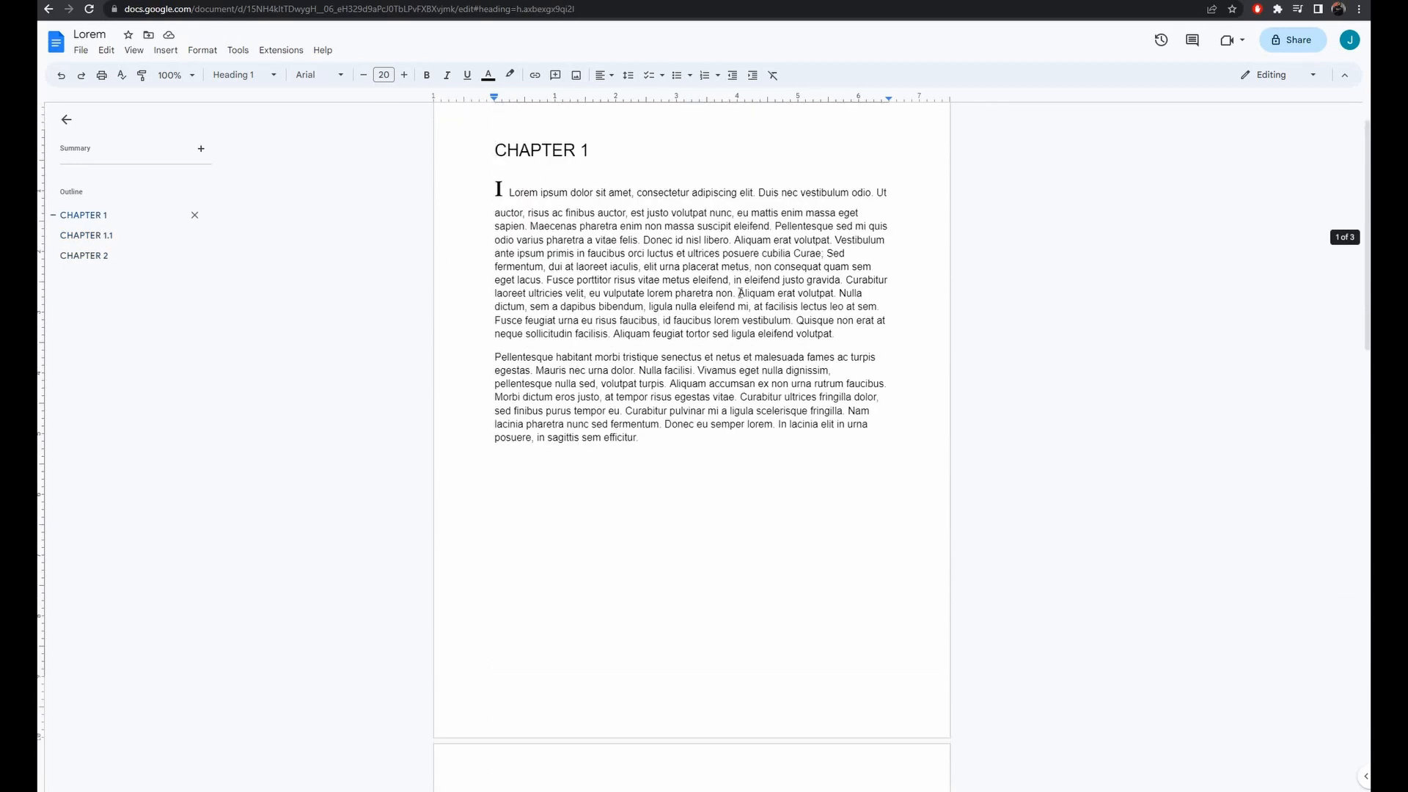